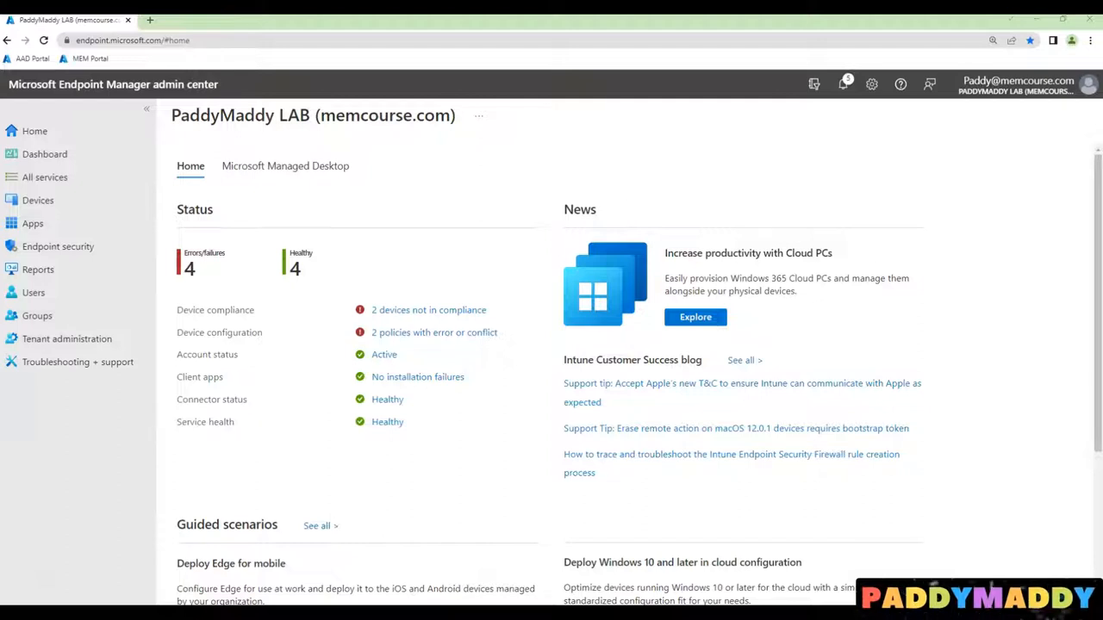
mouse_move(12, 575)
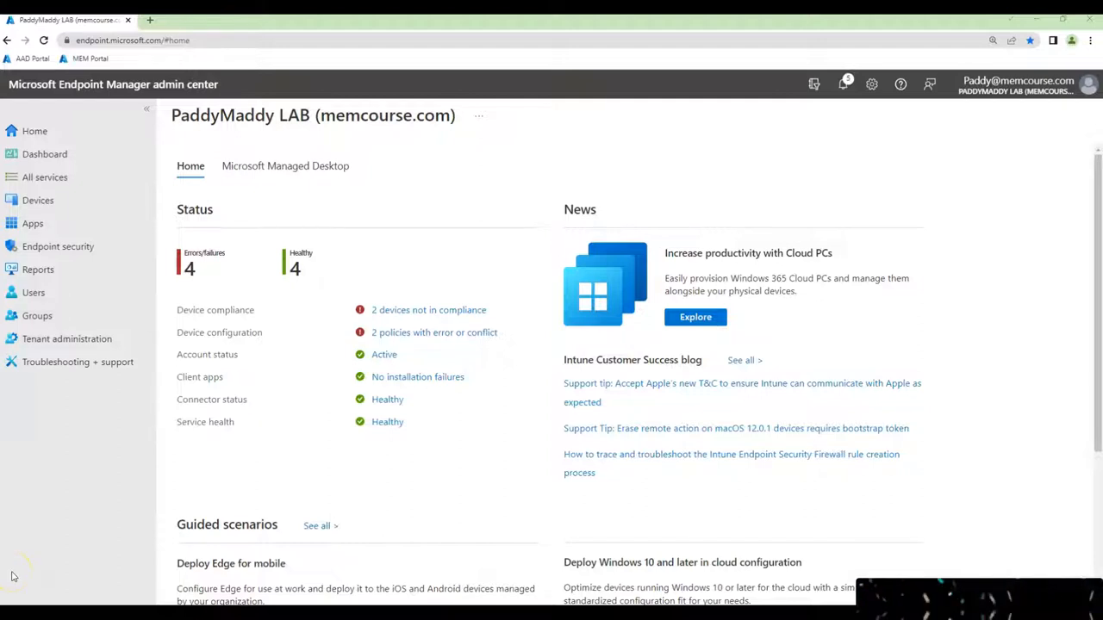
mouse_move(112, 269)
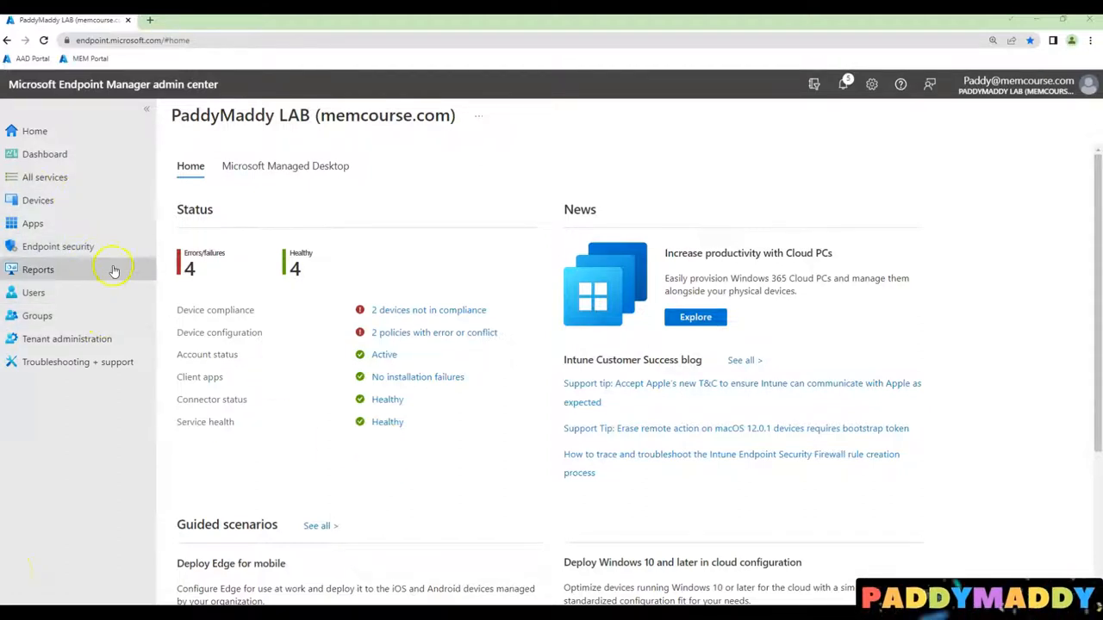
- Start a new group from the All groups page
click(37, 316)
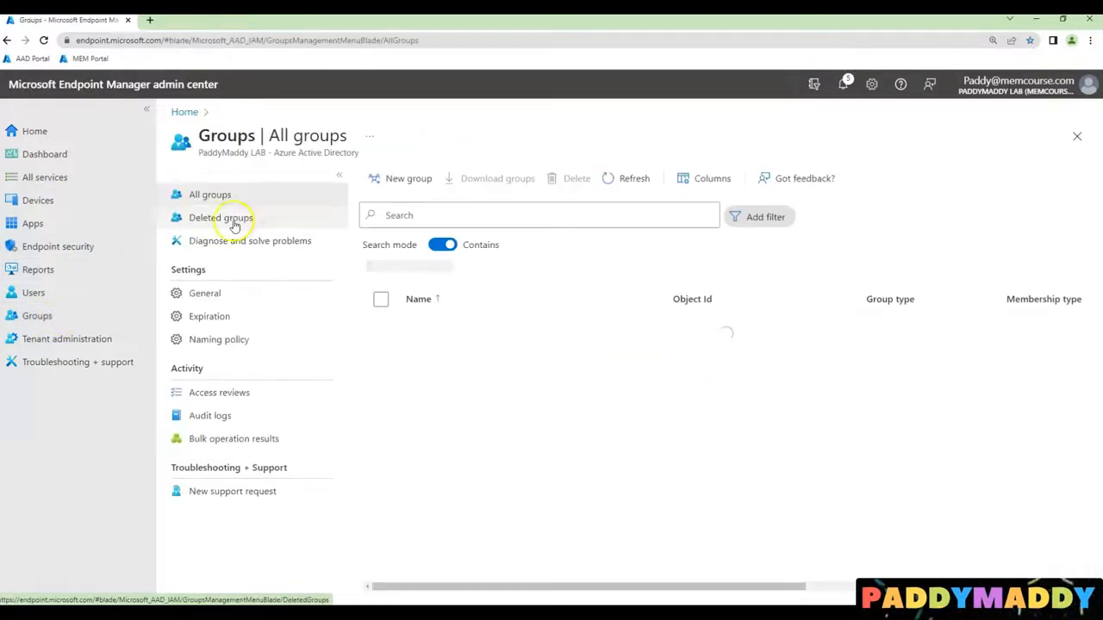
click(407, 177)
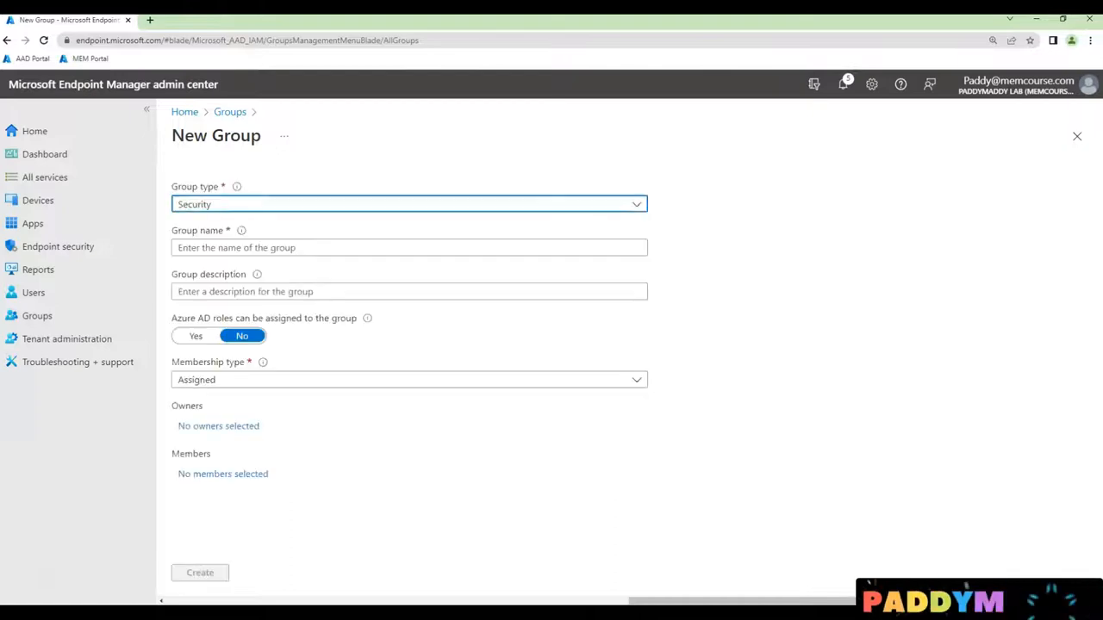
- Name and describe the group 'All company owned Windows devices' with Dynamic Device membership
click(409, 248)
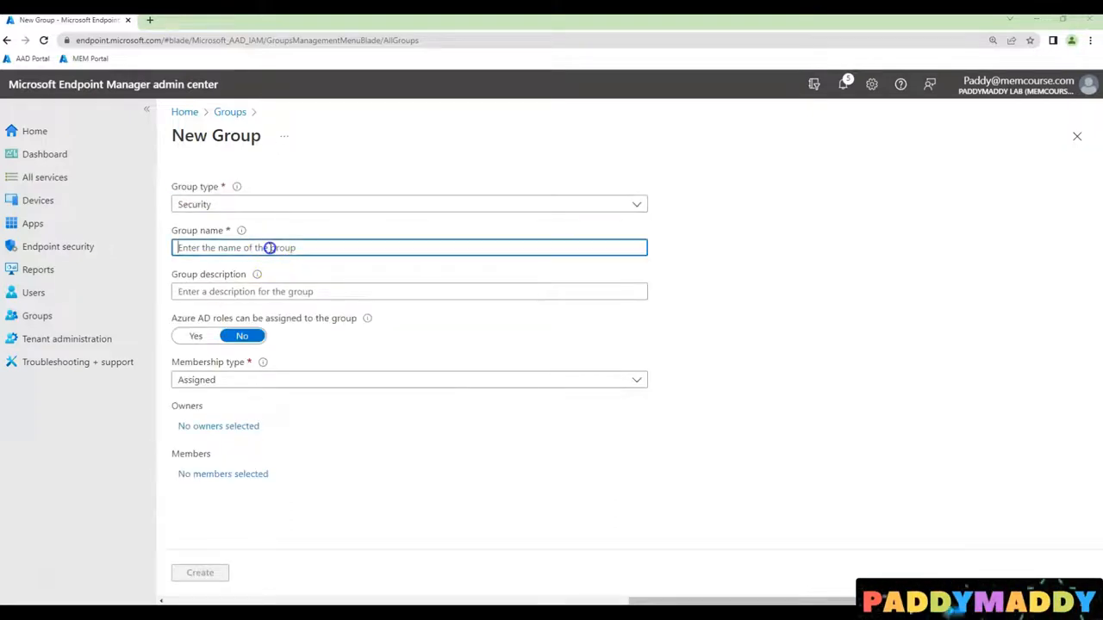
text(All company owned Windows devices)
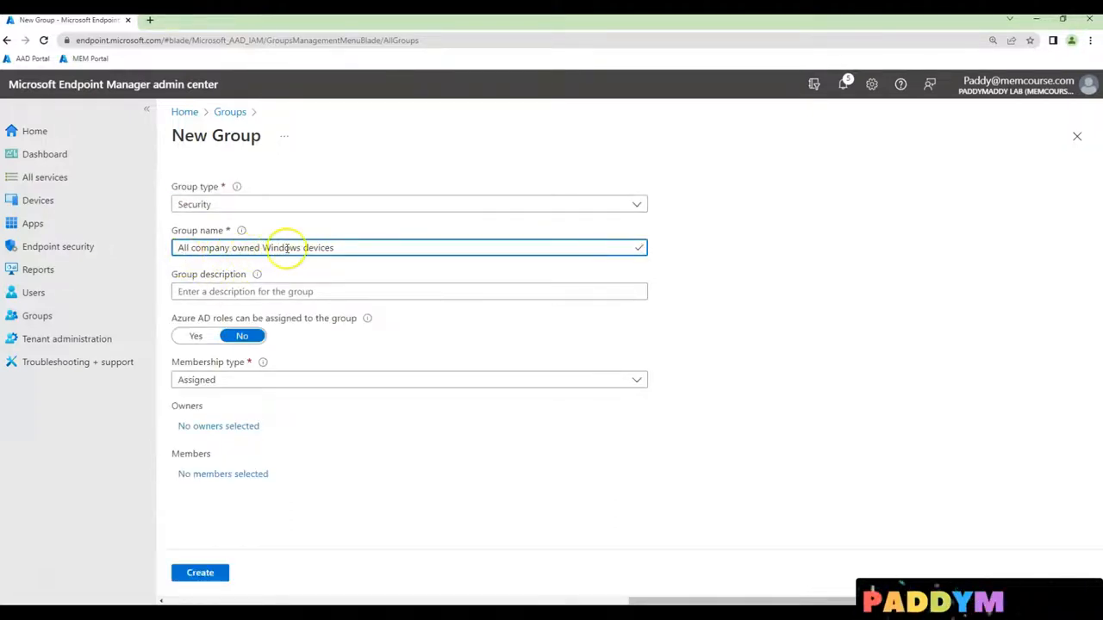
text(All company owned Windows devices)
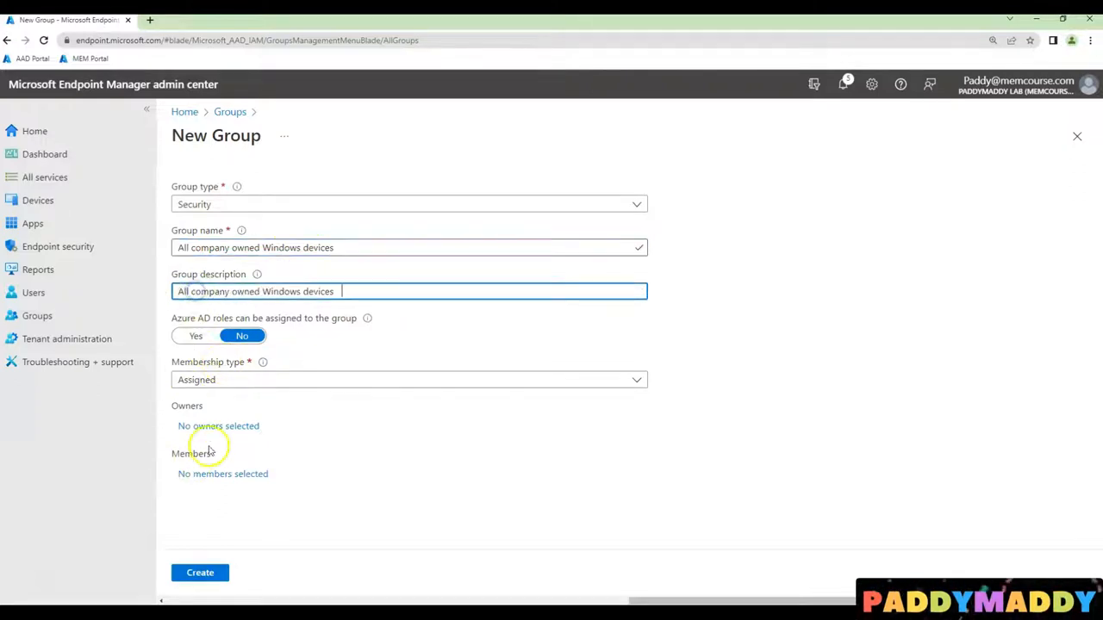
click(410, 381)
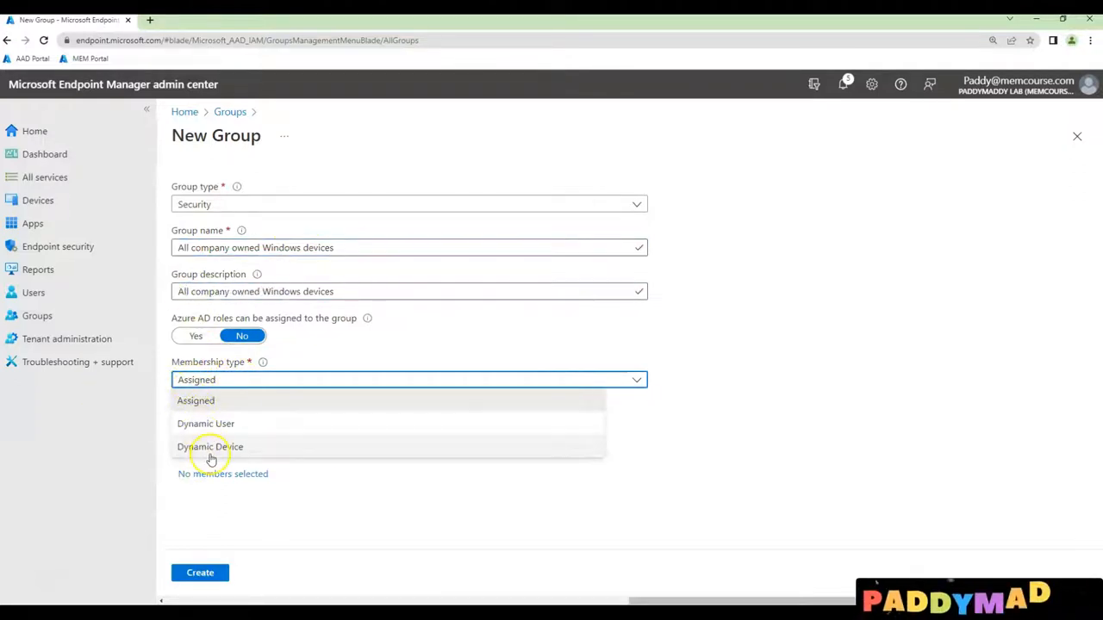
click(210, 447)
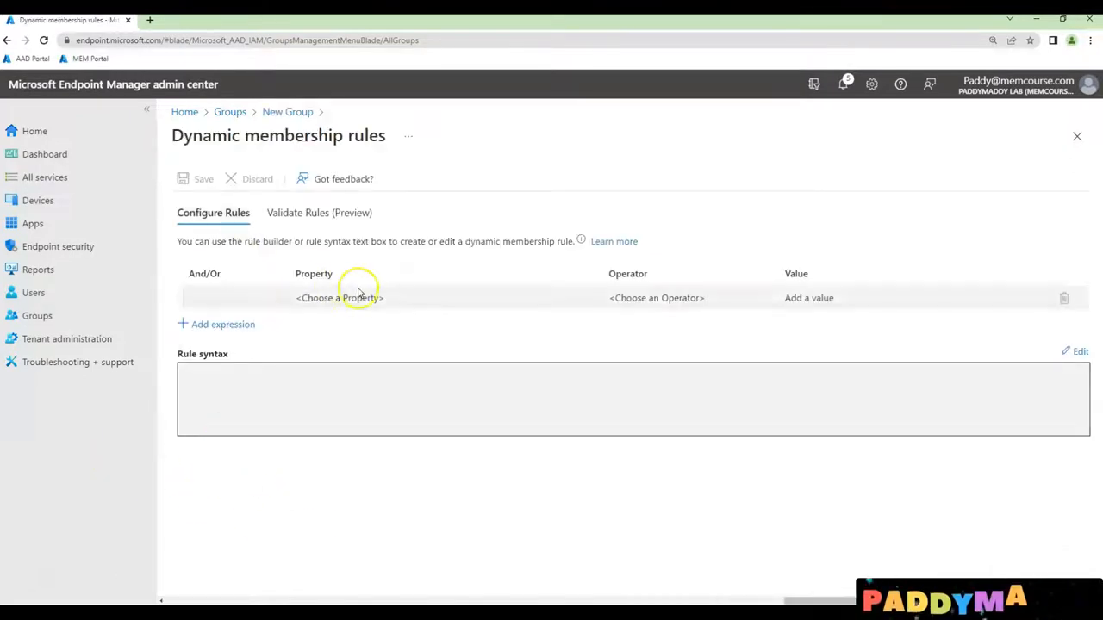
- Set the first rule's property to deviceOSType with operator Equals for the value Windows
click(336, 296)
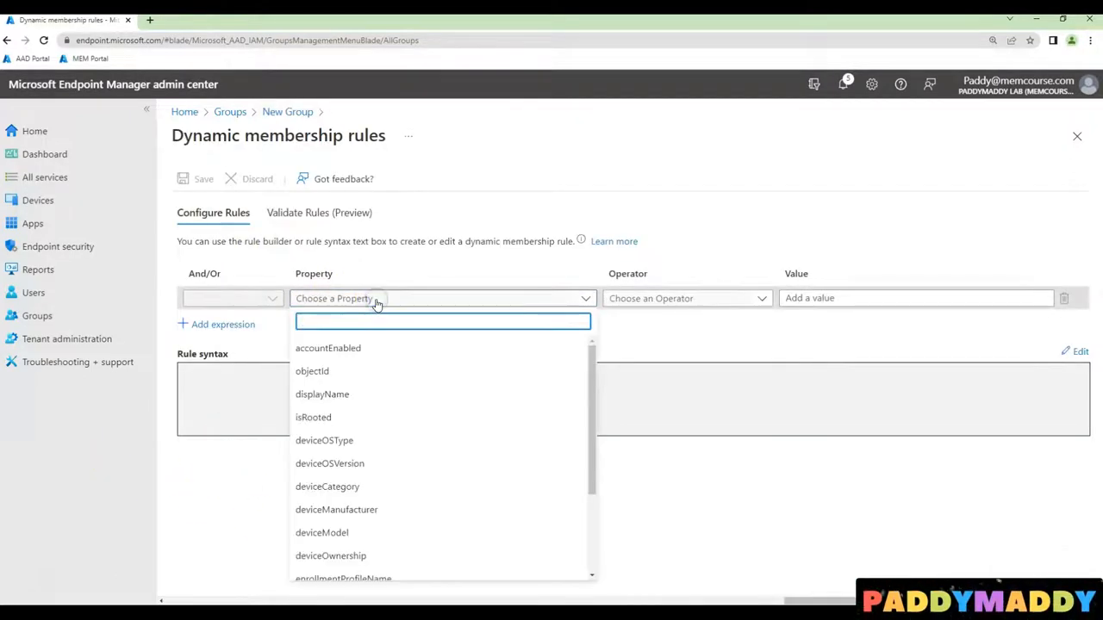
click(324, 441)
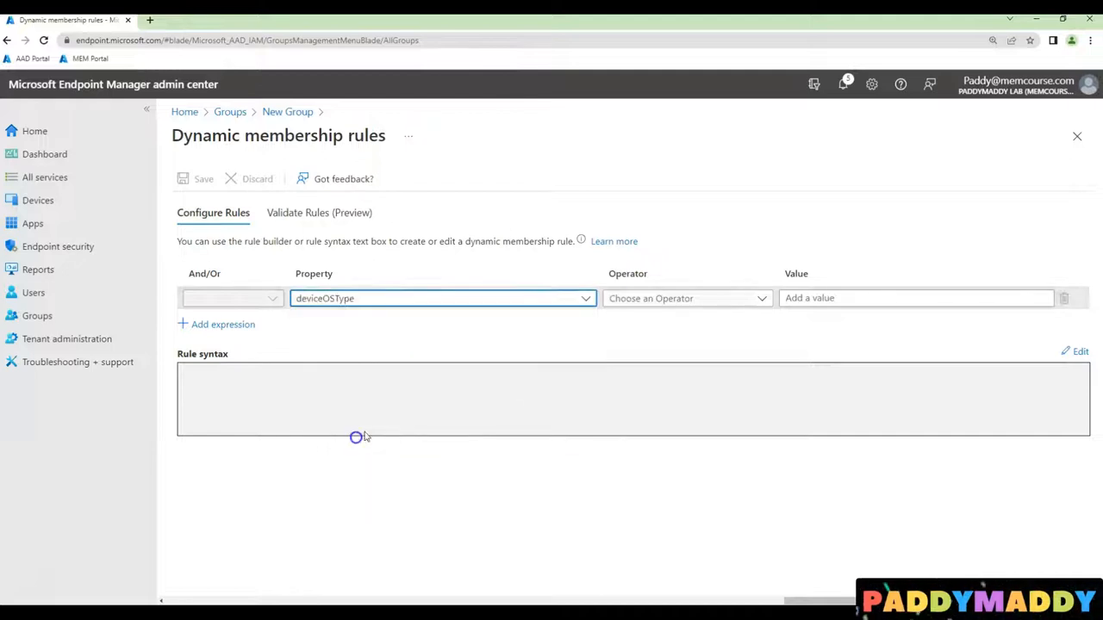
click(685, 298)
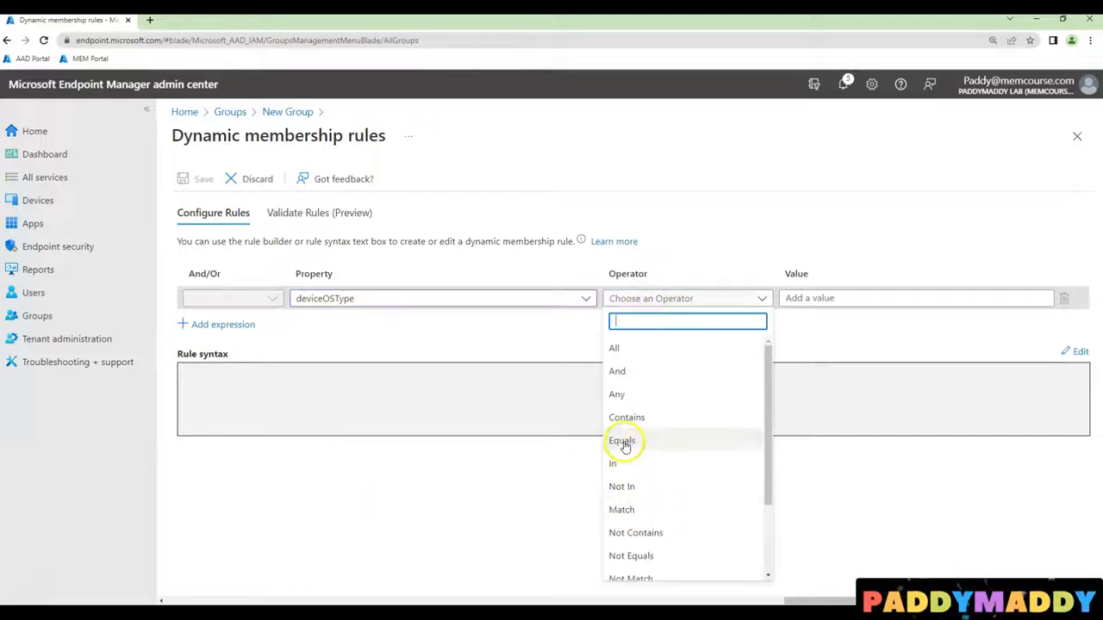
click(621, 441)
text(Windows)
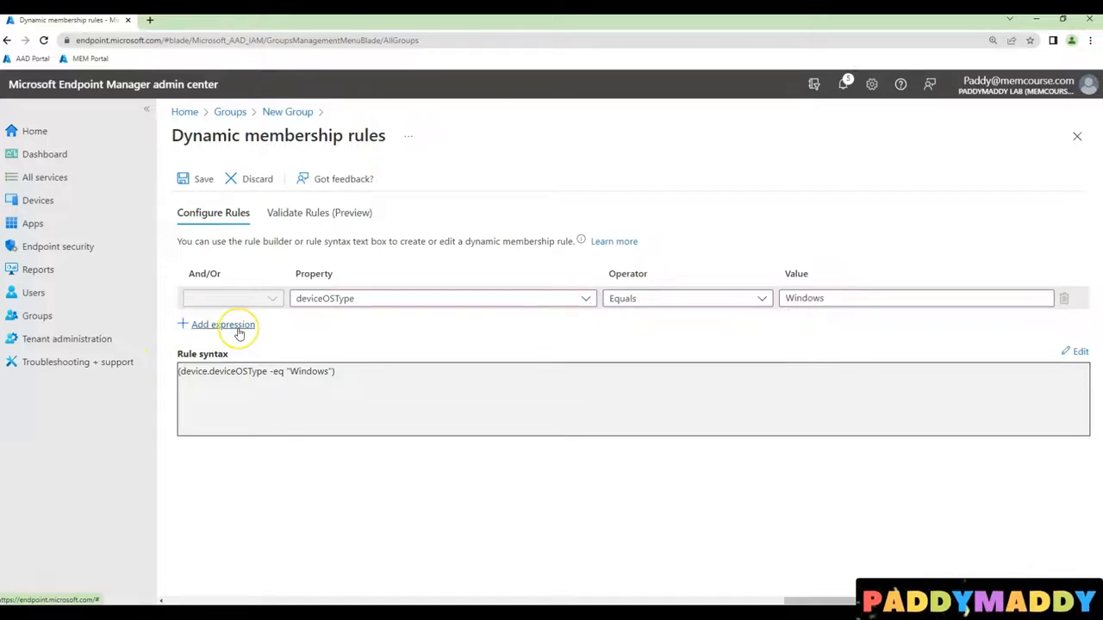
- Add a second expression, joined with And, requiring deviceOwnership Equals Company
click(222, 324)
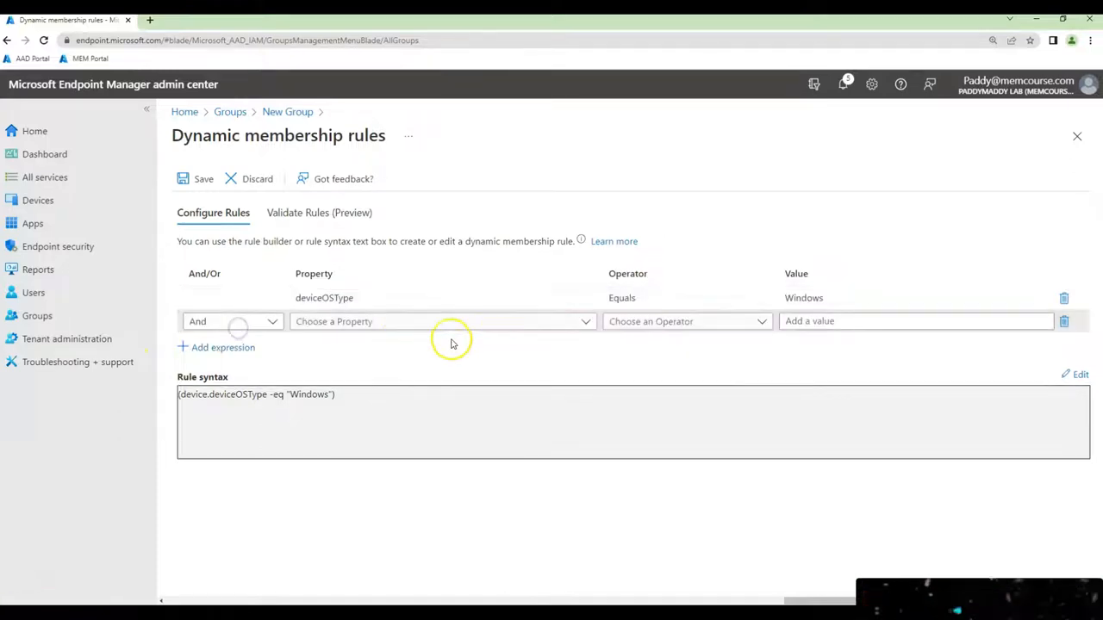
click(439, 322)
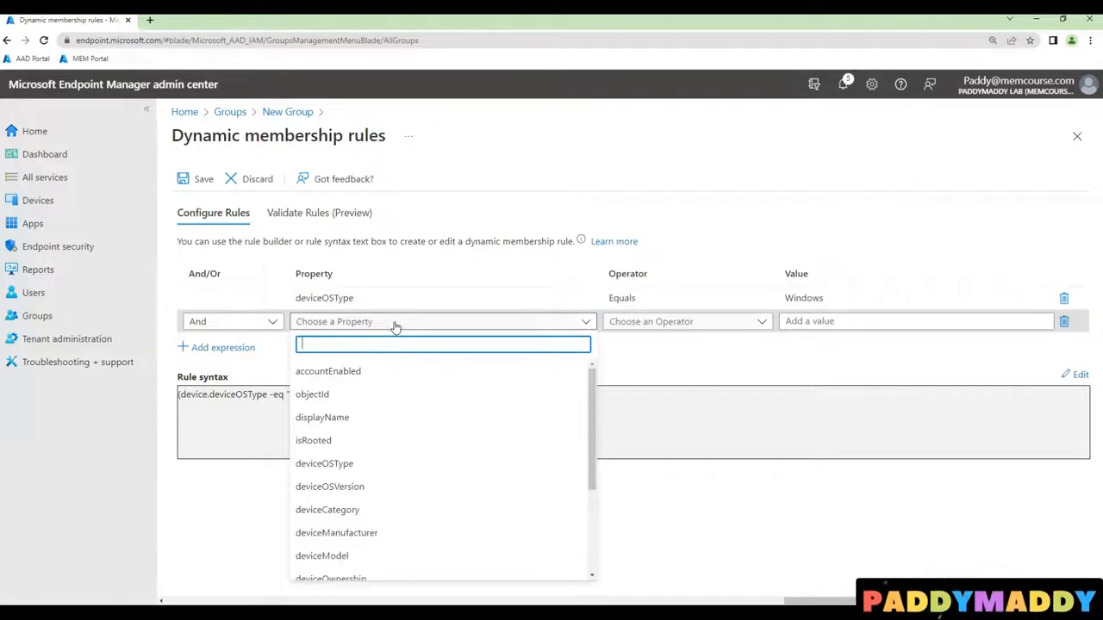
mouse_move(220, 341)
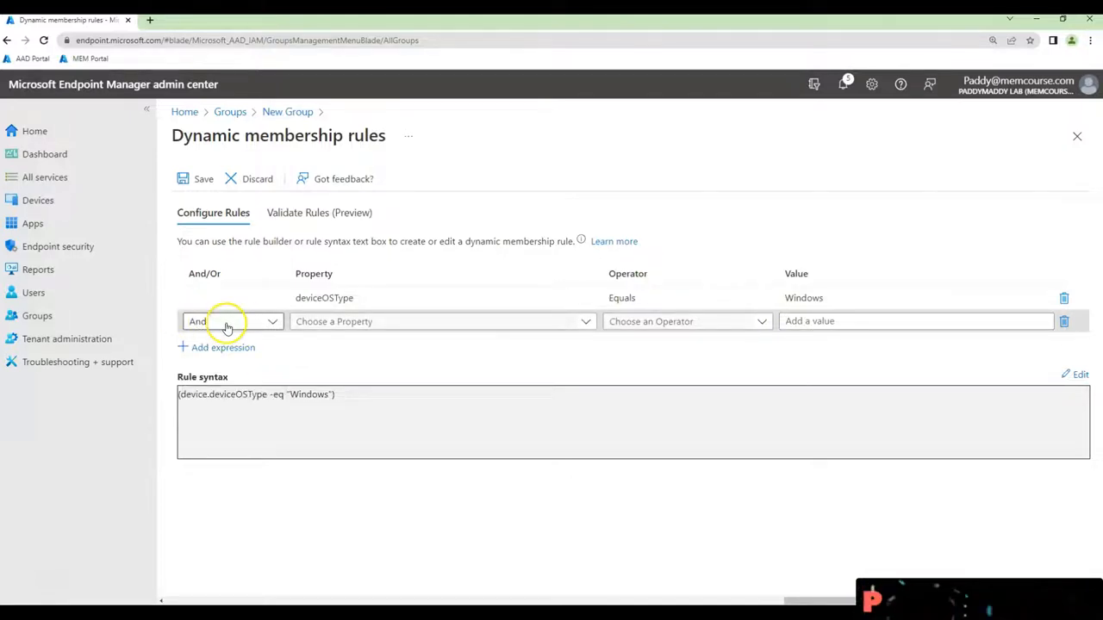
click(441, 322)
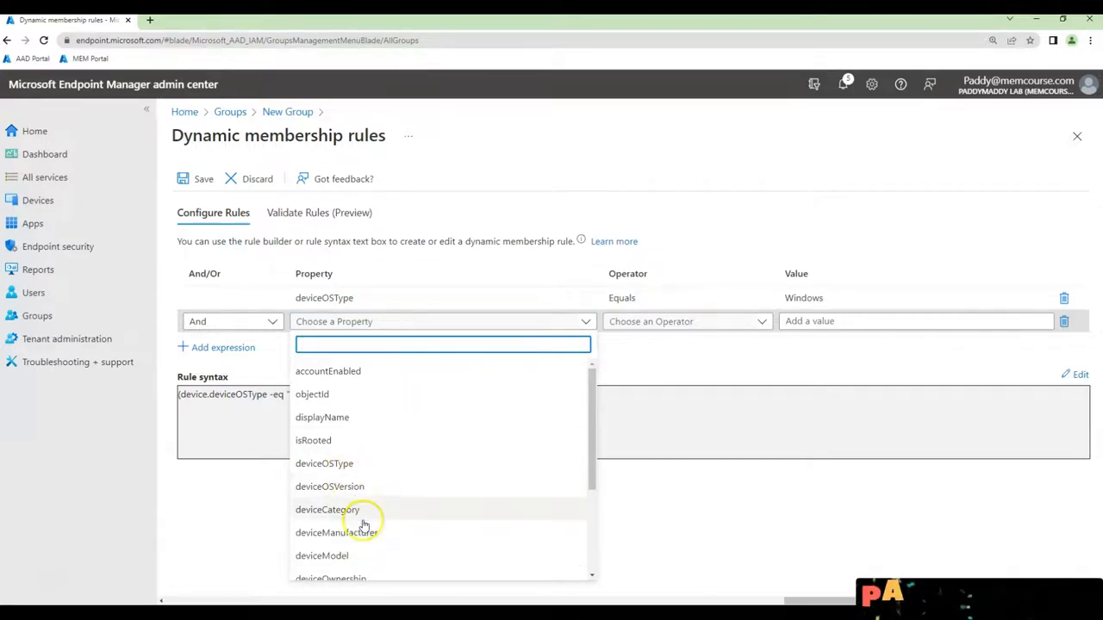
scroll(down, 3)
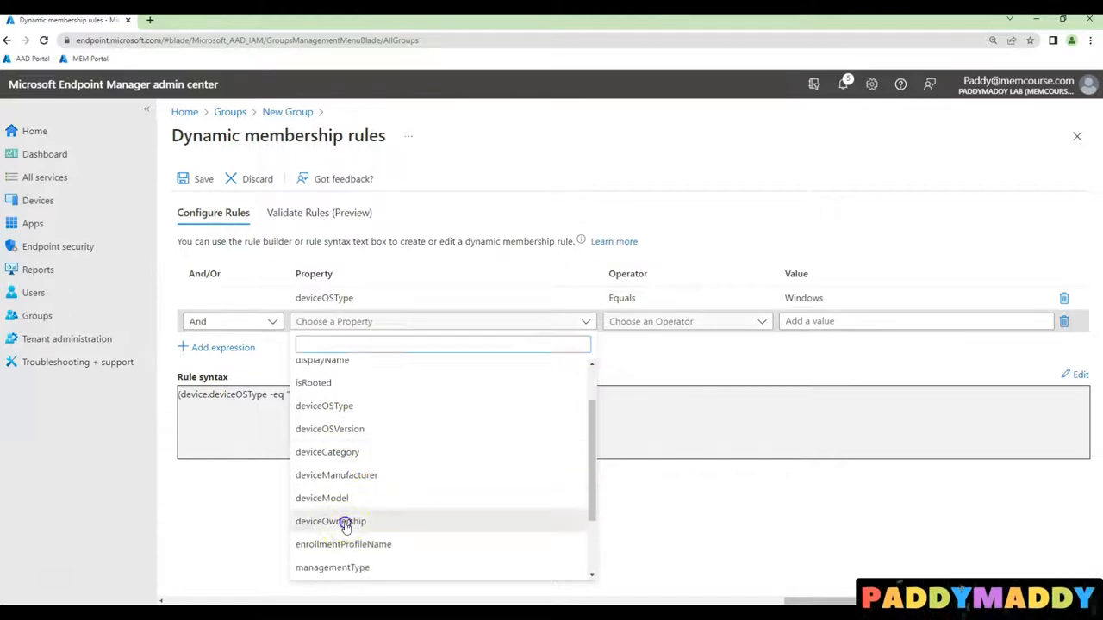
click(331, 520)
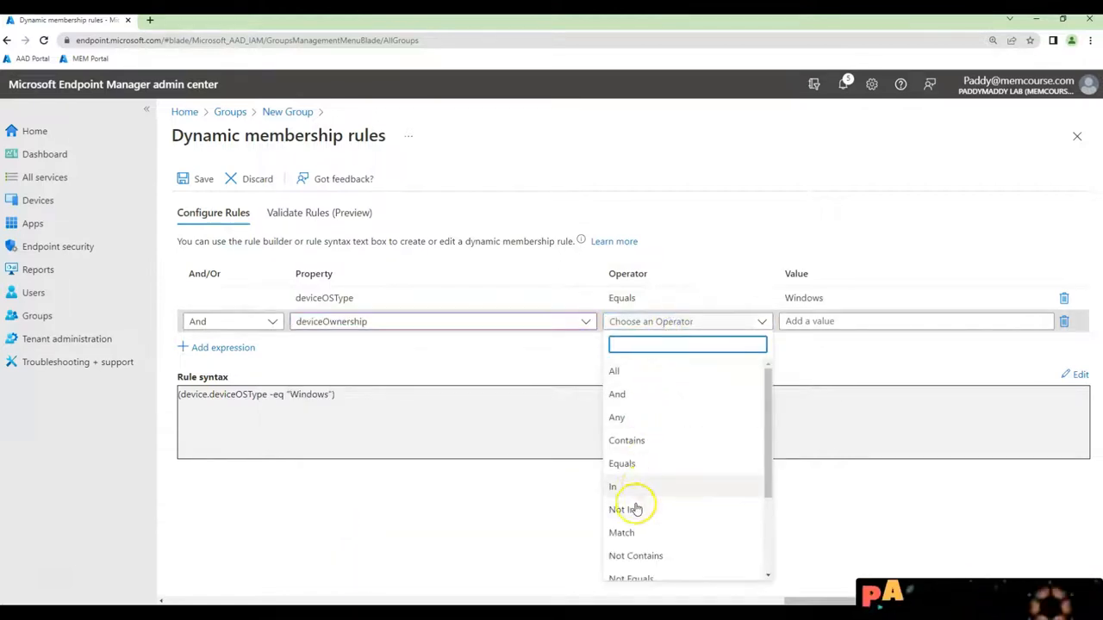
click(620, 464)
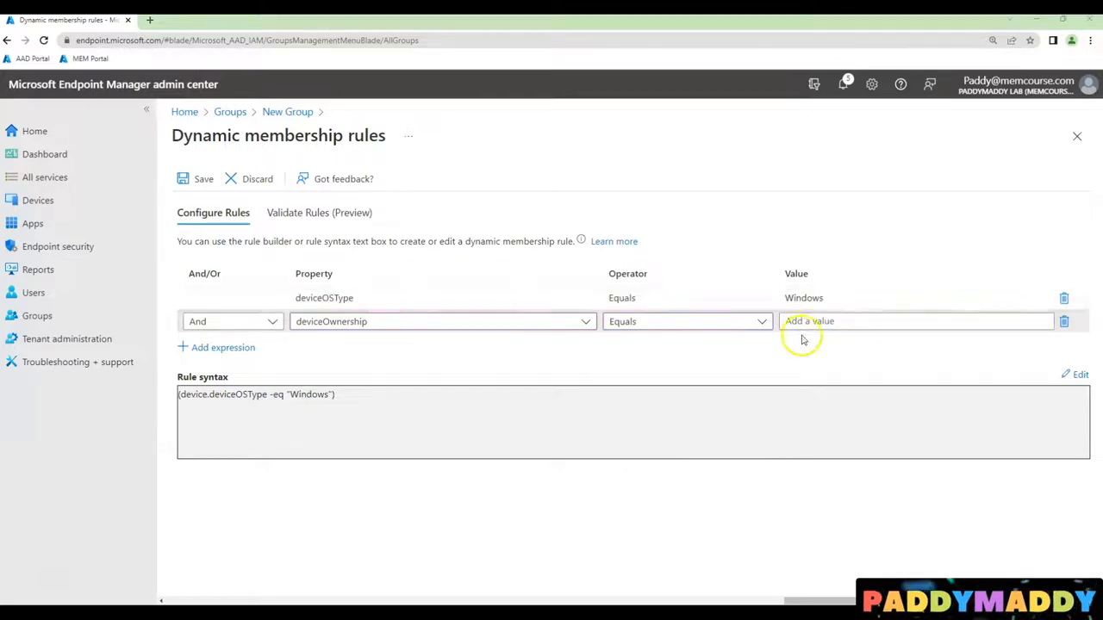
text(Company)
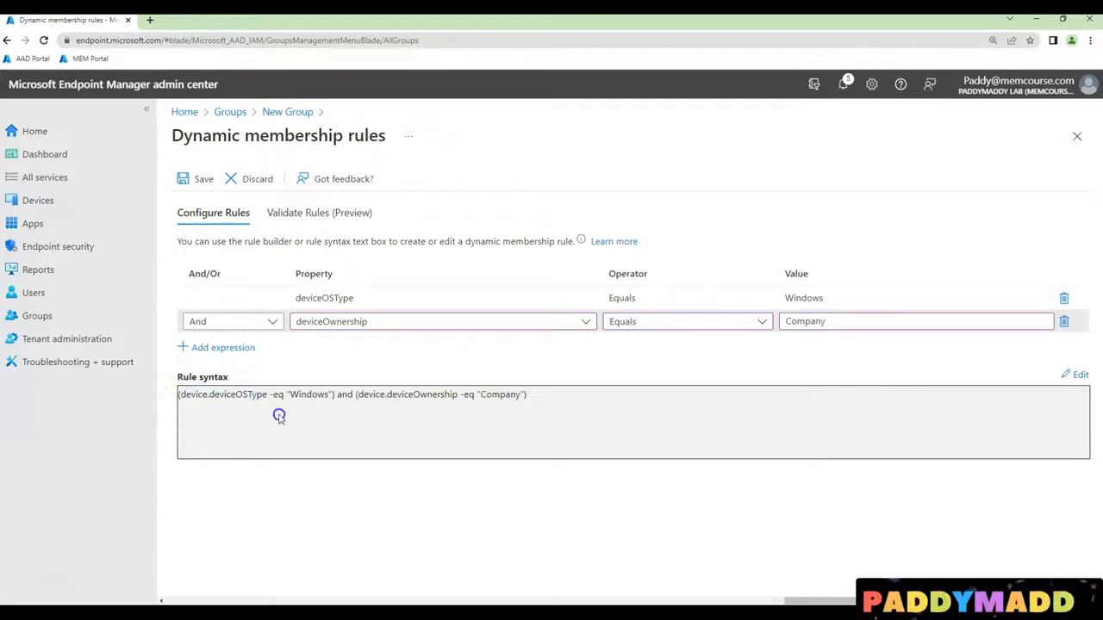
- Review the combined rule syntax and save the dynamic membership rules
double_click(303, 393)
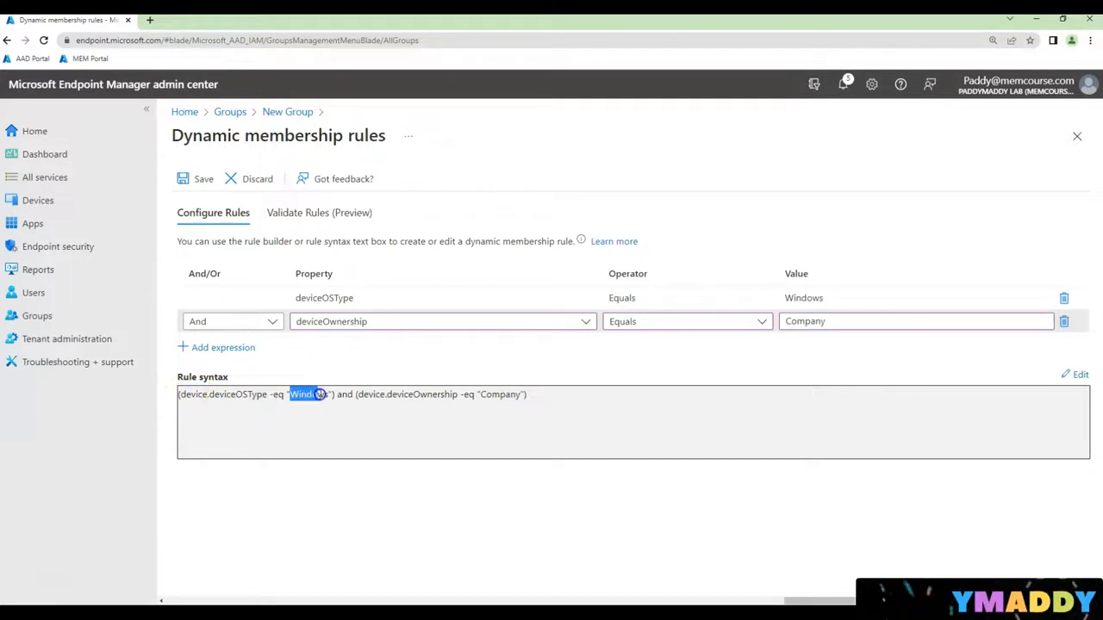
double_click(420, 393)
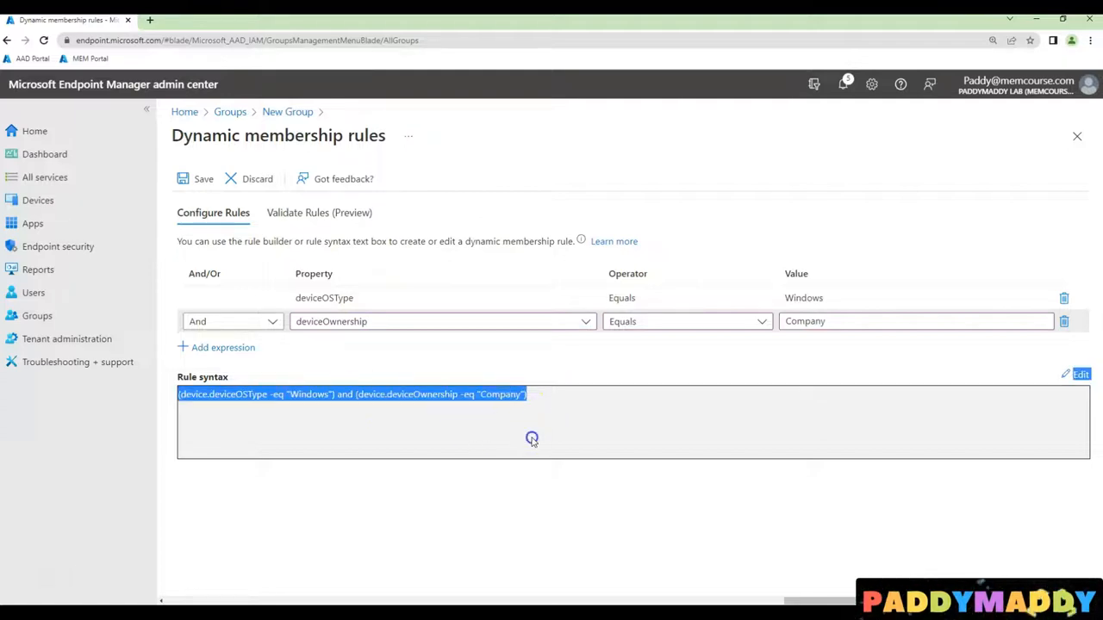
mouse_move(203, 178)
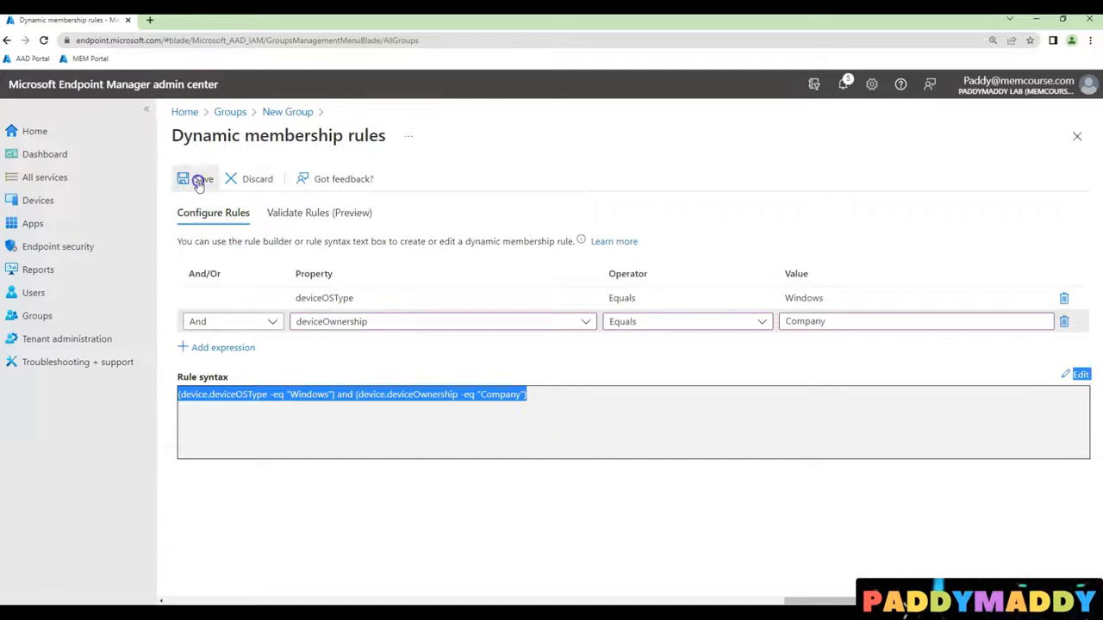
click(202, 179)
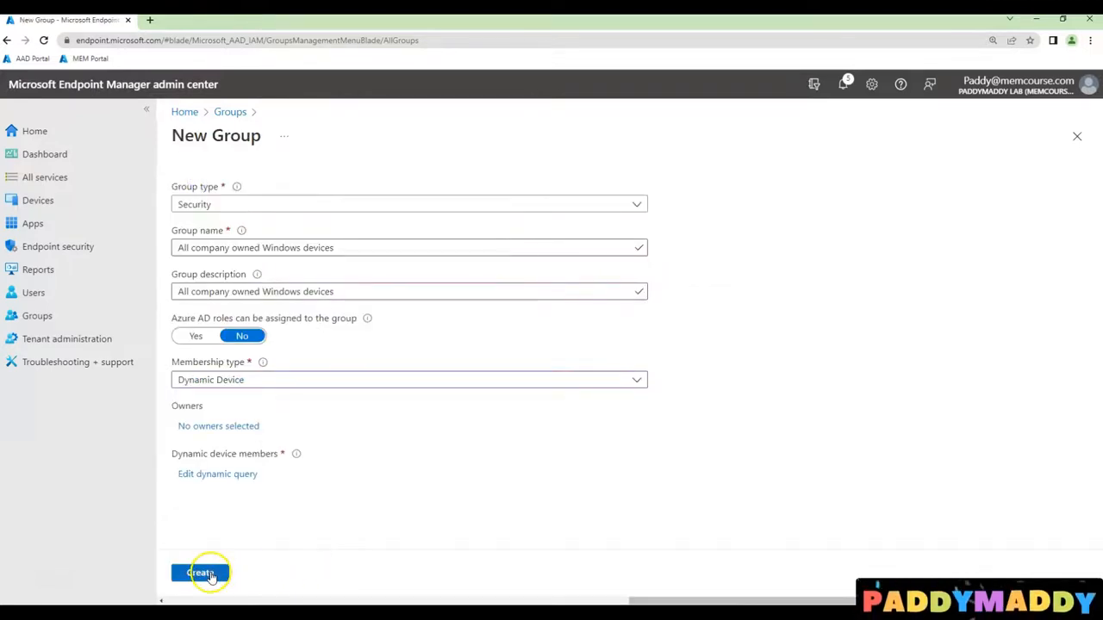
- Create the 'All company owned Windows devices' dynamic security group
click(199, 572)
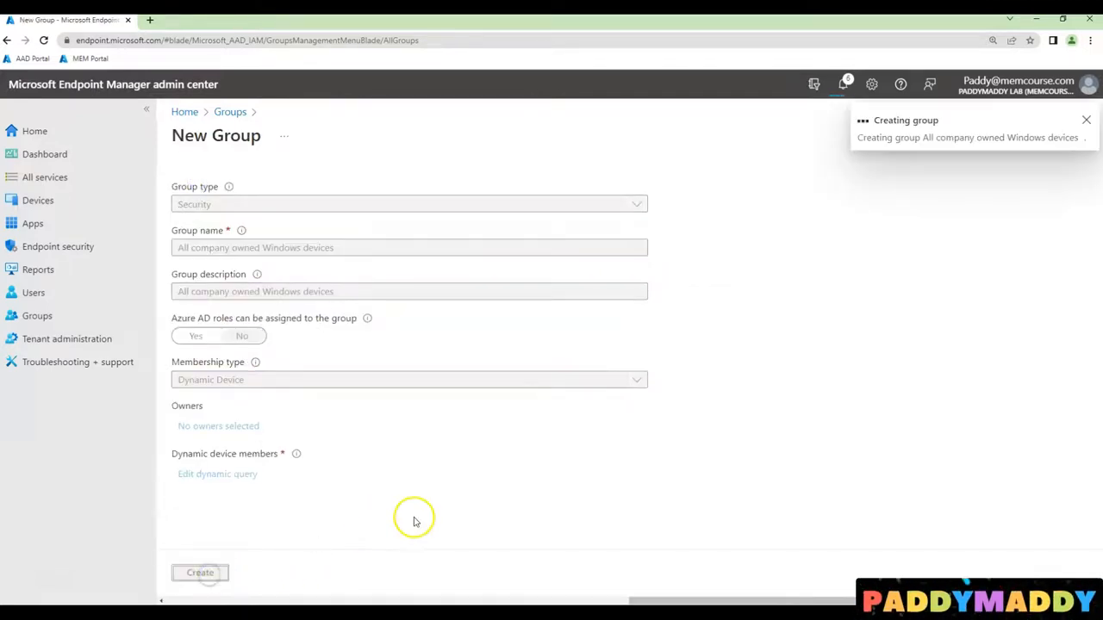
click(200, 572)
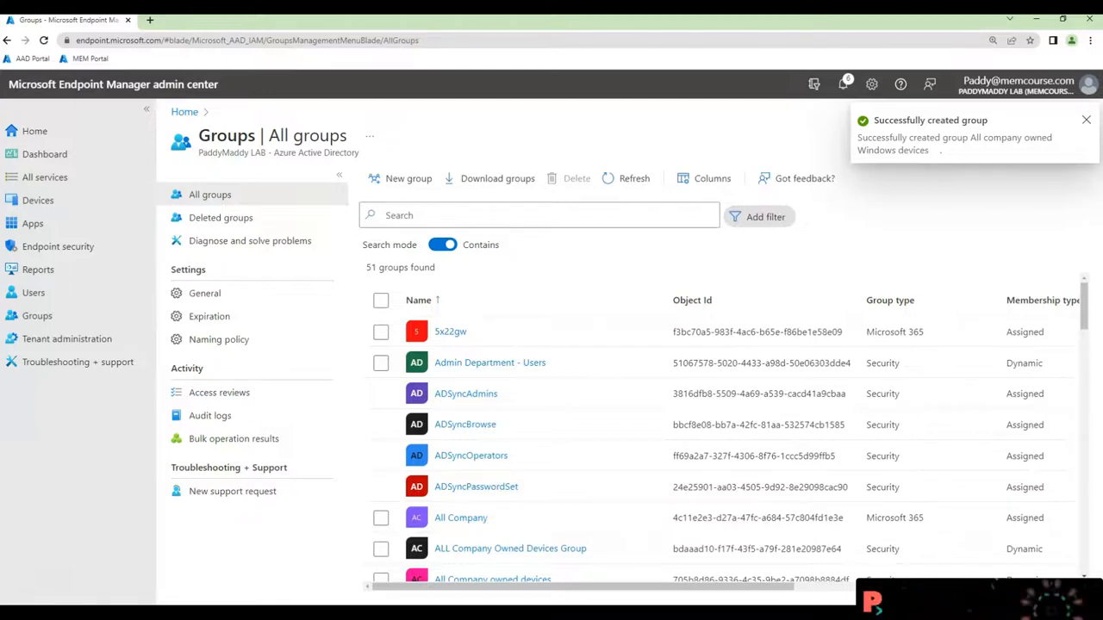
- Filter the groups list by 'Company' and open the All Company owned devices group
text(Company)
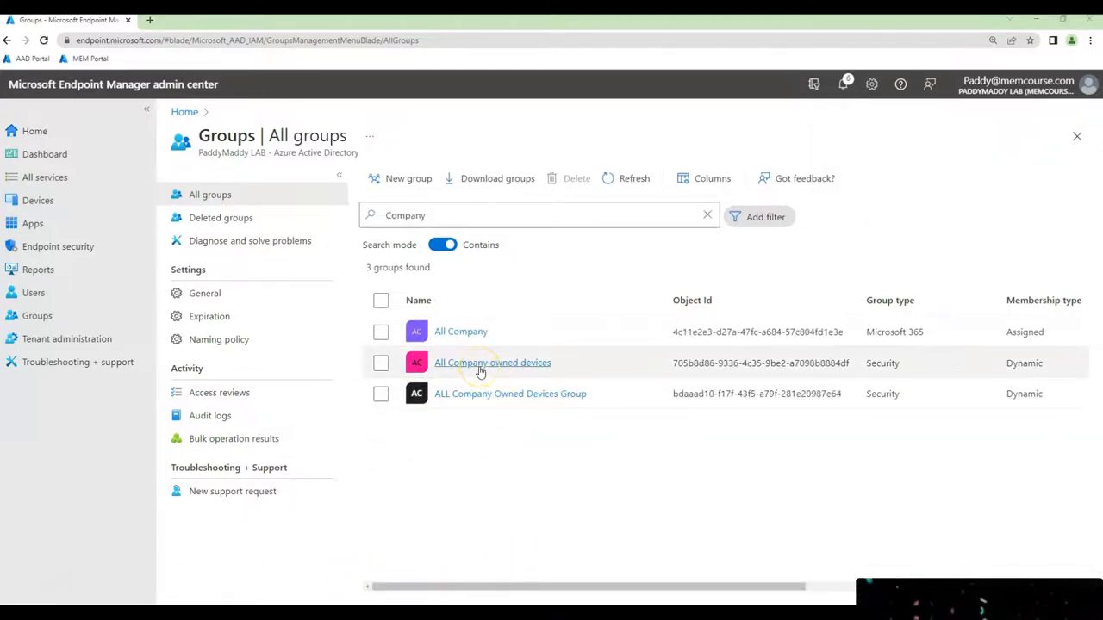
click(381, 362)
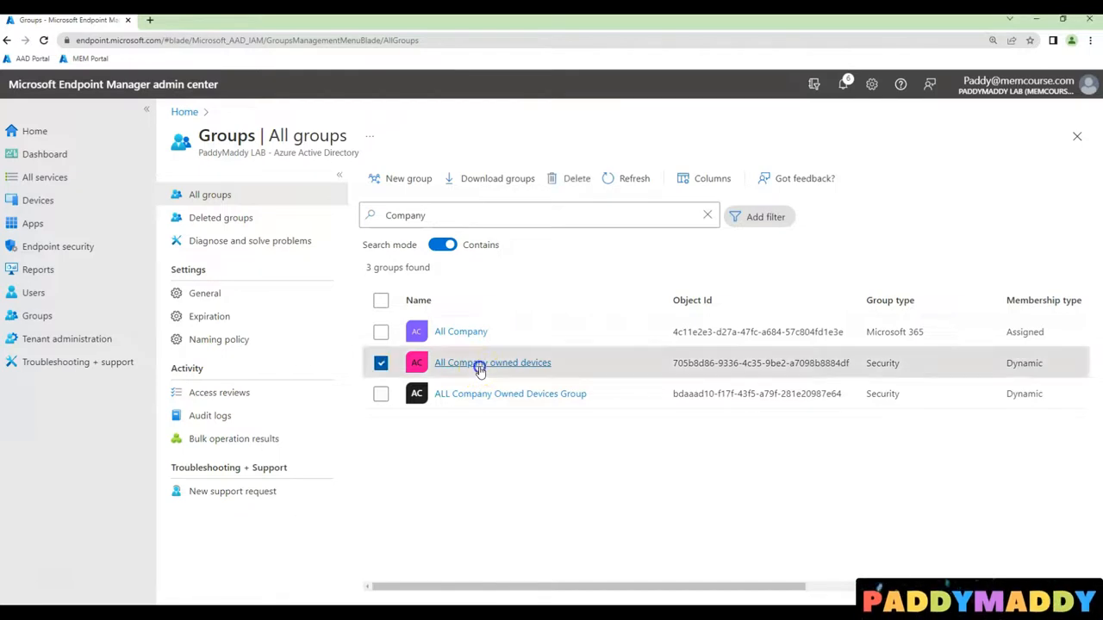
click(492, 362)
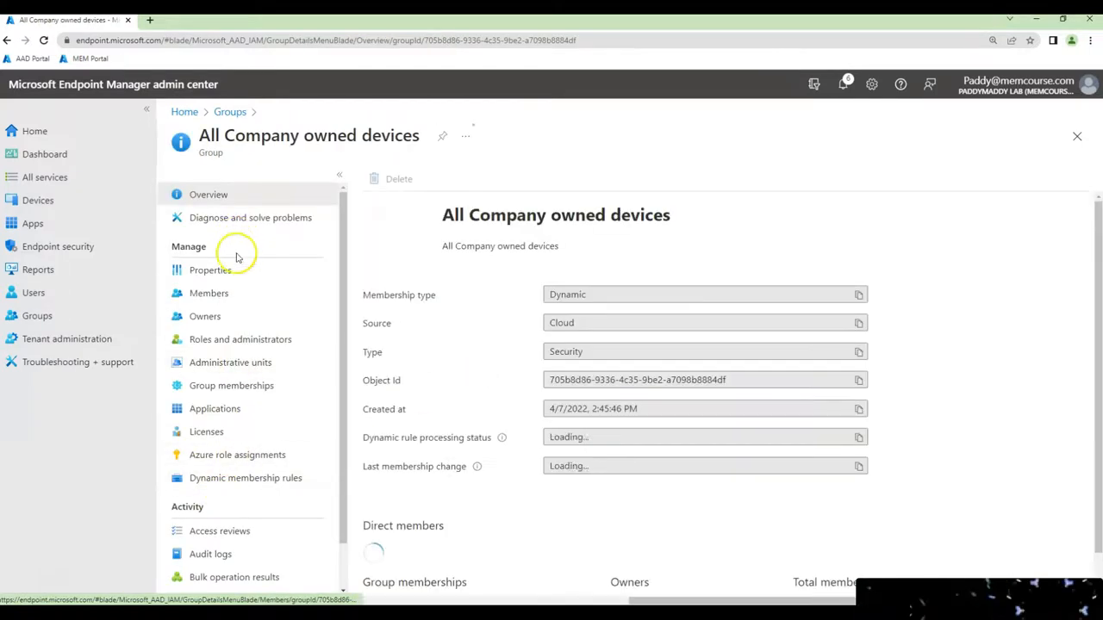
- Show the Members list of the All Company owned devices group
click(209, 293)
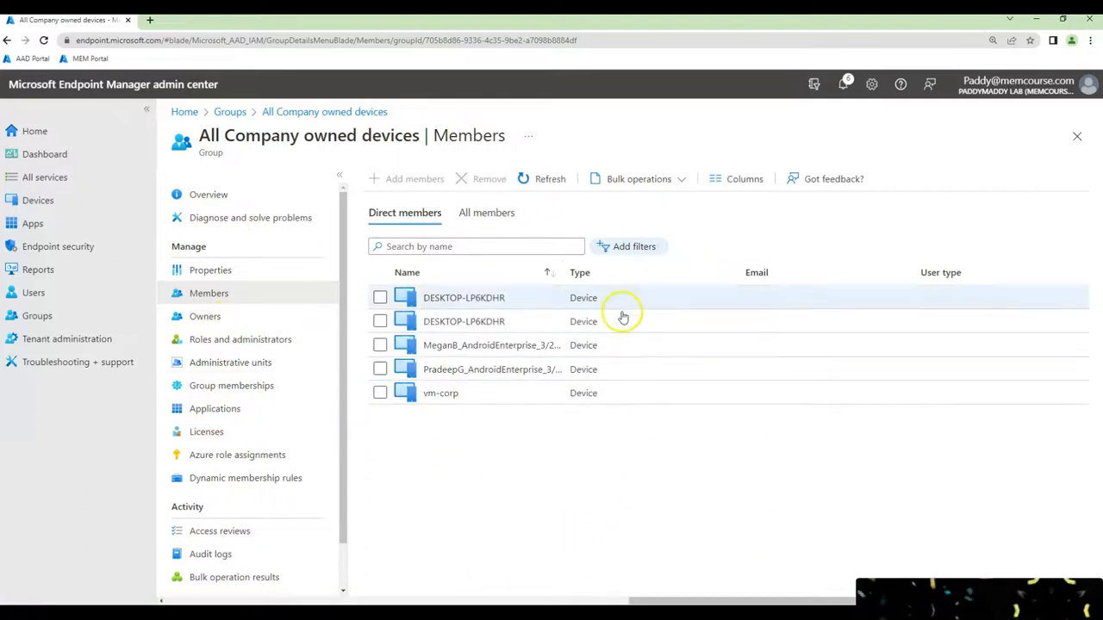
mouse_move(354, 249)
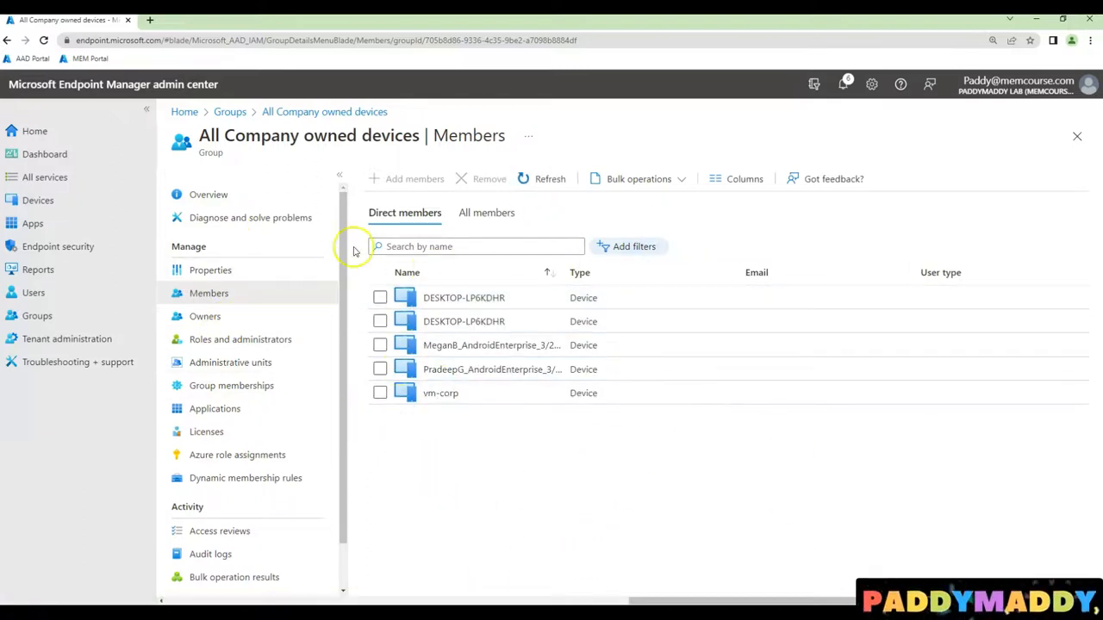